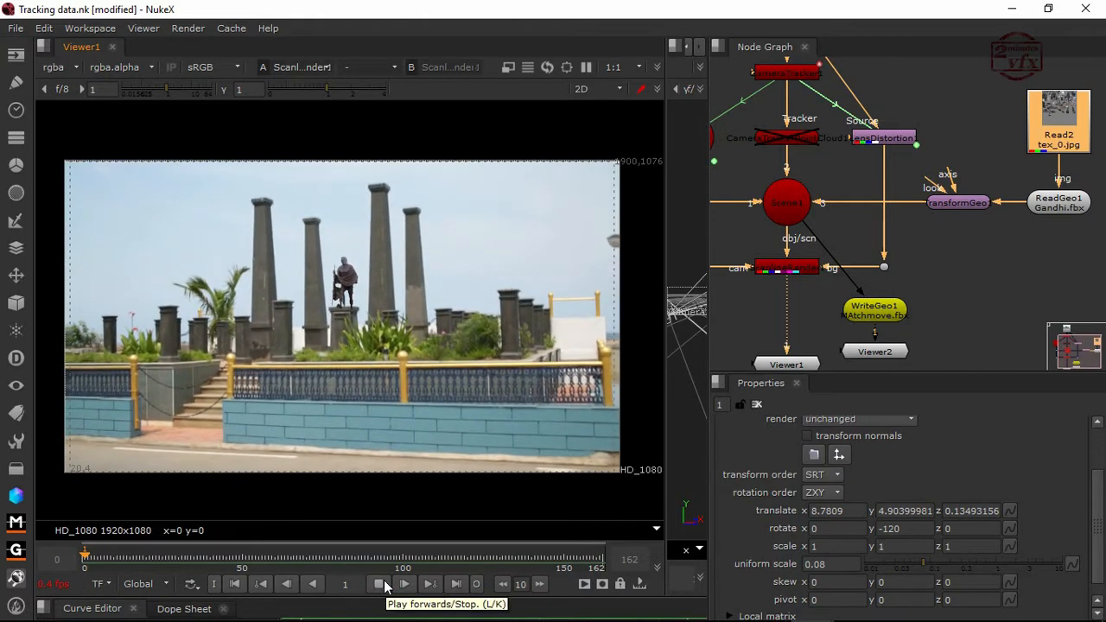
- Play through the shot to review the camera track before exporting
{"action": "left_click", "coordinate": [379, 584]}
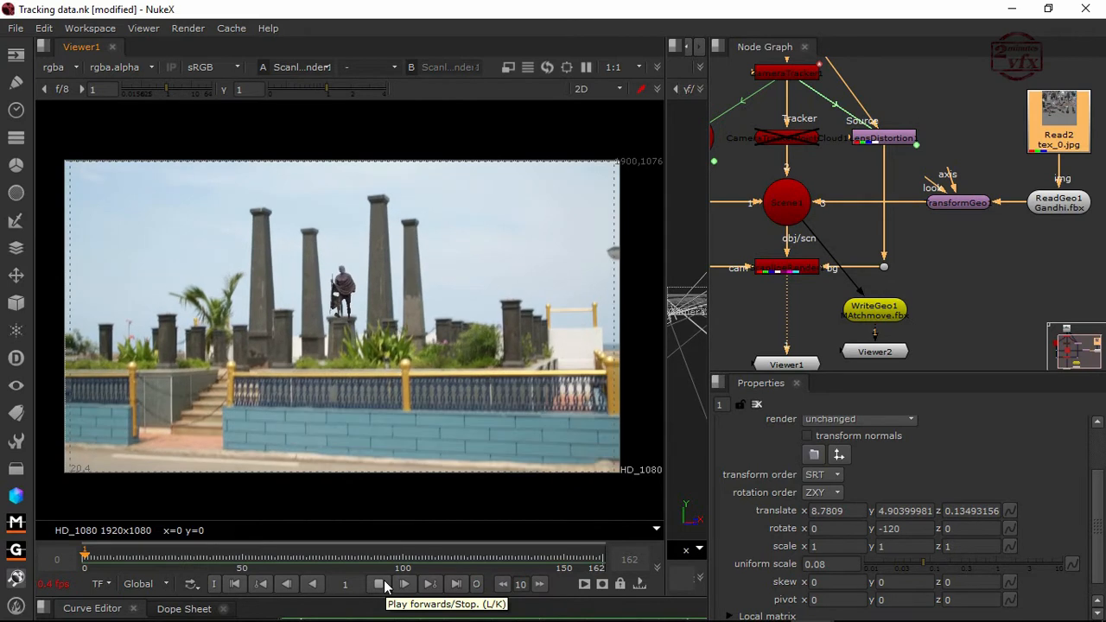
{"action": "left_click", "coordinate": [405, 584]}
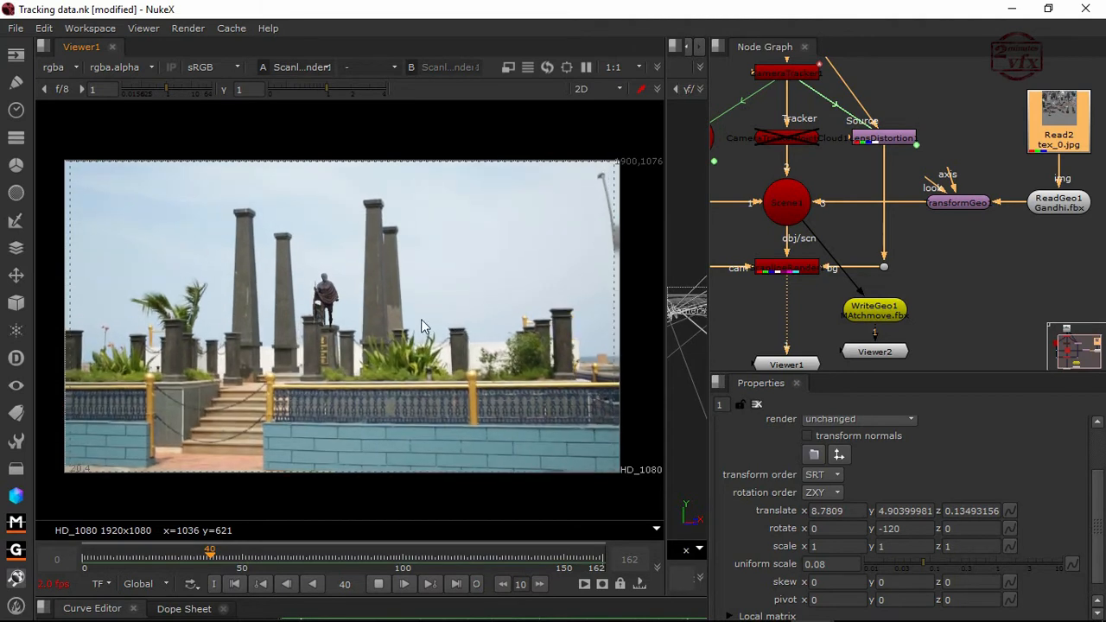
{"action": "left_click", "coordinate": [318, 550]}
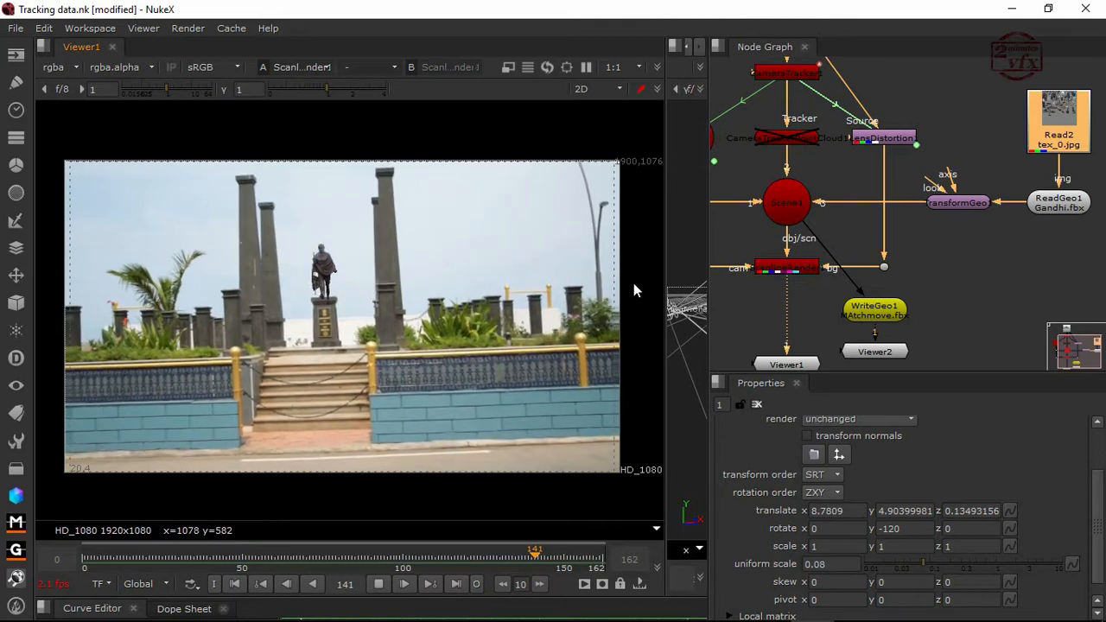
{"action": "left_click", "coordinate": [376, 585]}
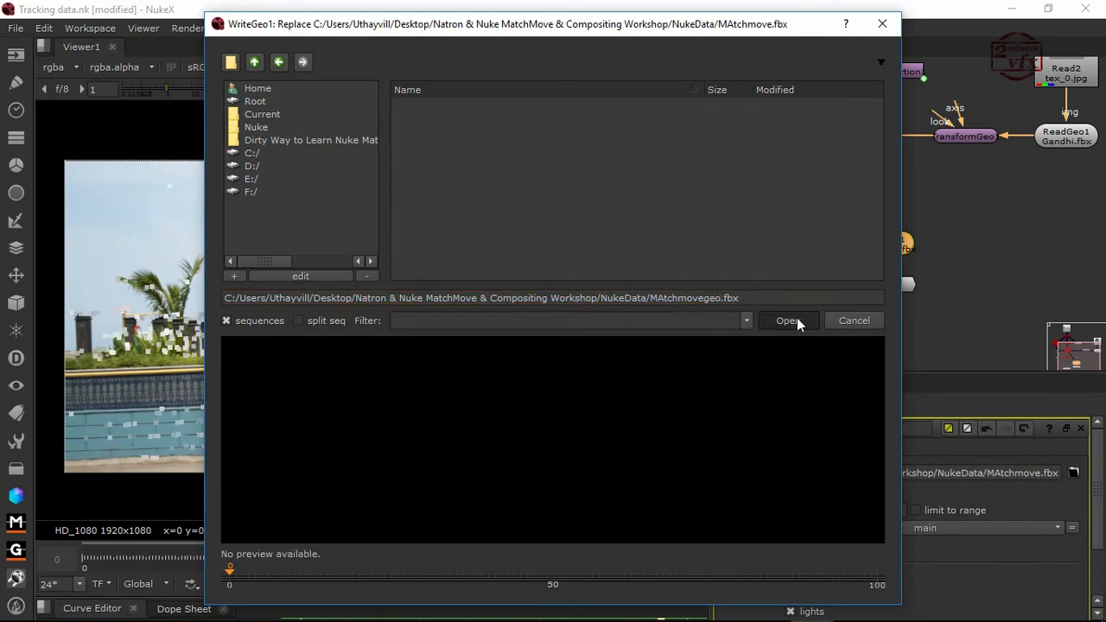
- Point WriteGeo1 at NukeData/MAtchmovegeo.fbx and start Execute for frames 0–162
{"action": "left_click", "coordinate": [788, 320]}
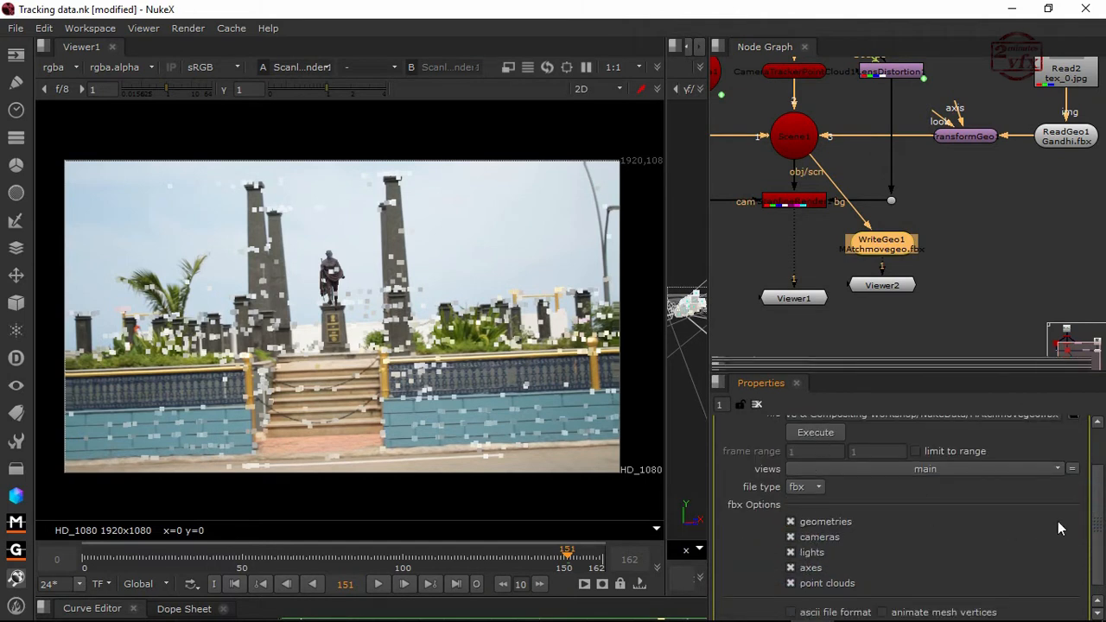
{"action": "left_click", "coordinate": [816, 432]}
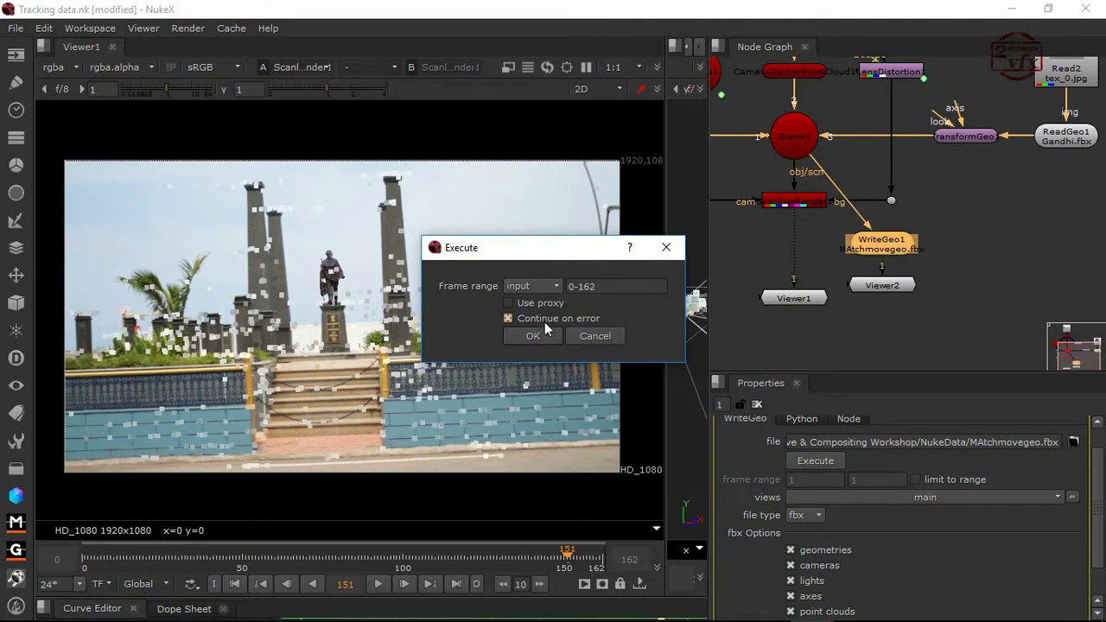
- Confirm the 0–162 frame range so the FBX geometry export runs
{"action": "left_click", "coordinate": [533, 335]}
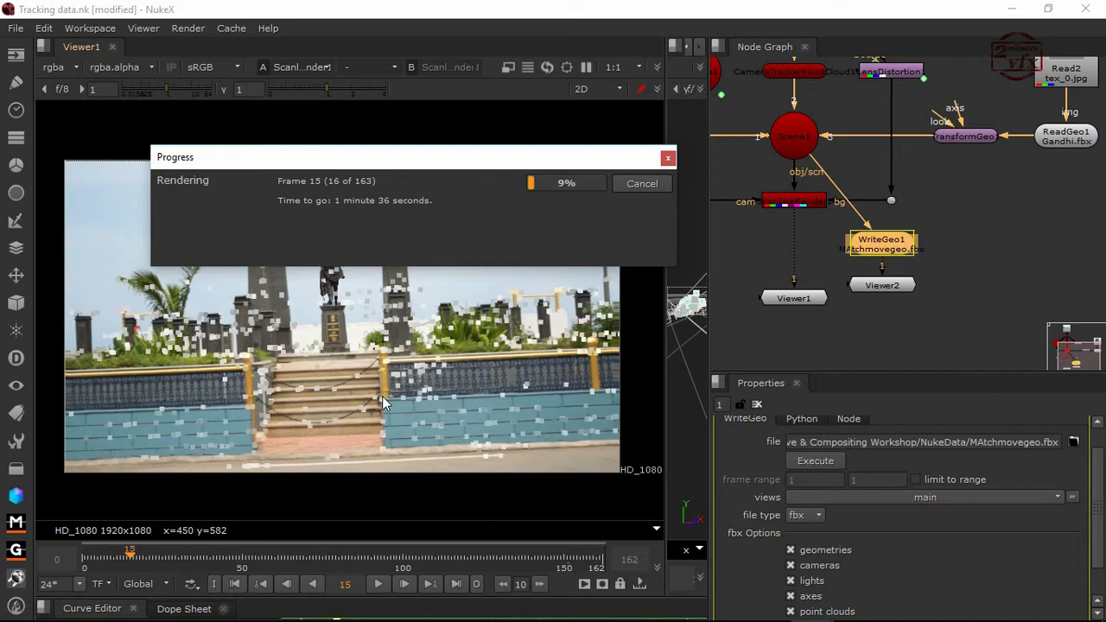
{"action": "mouse_move", "coordinate": [492, 370]}
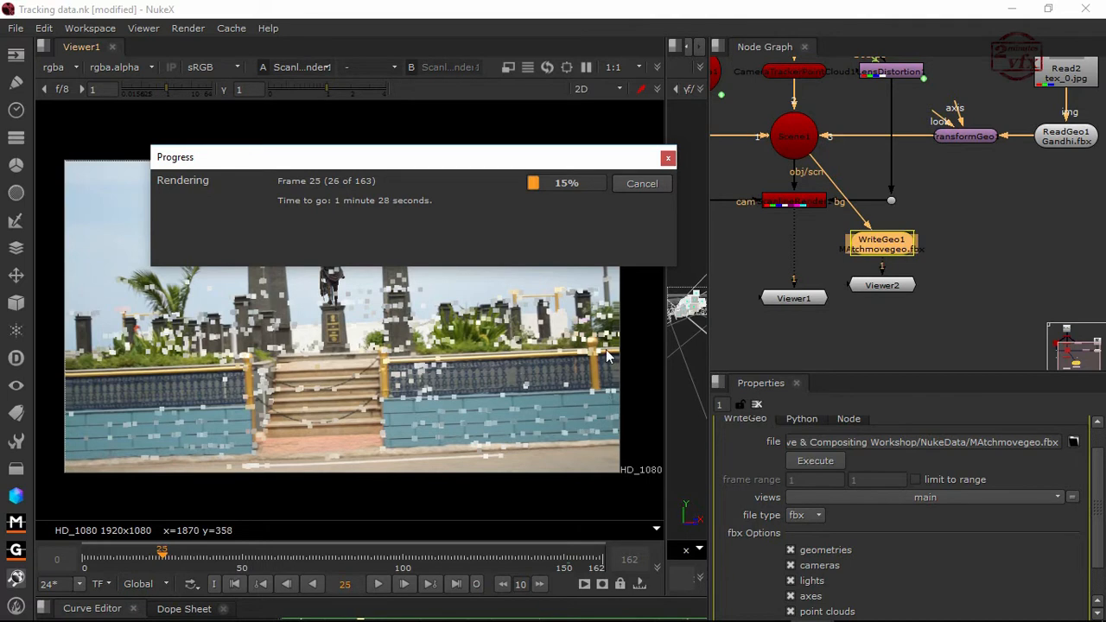
{"action": "mouse_move", "coordinate": [650, 294]}
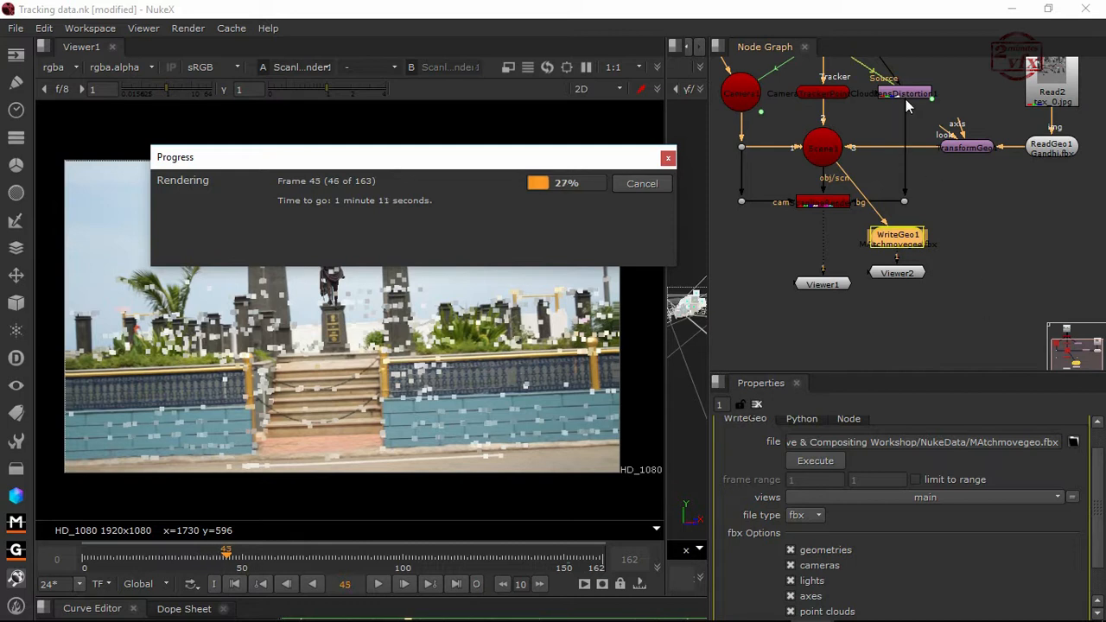
{"action": "mouse_move", "coordinate": [908, 207]}
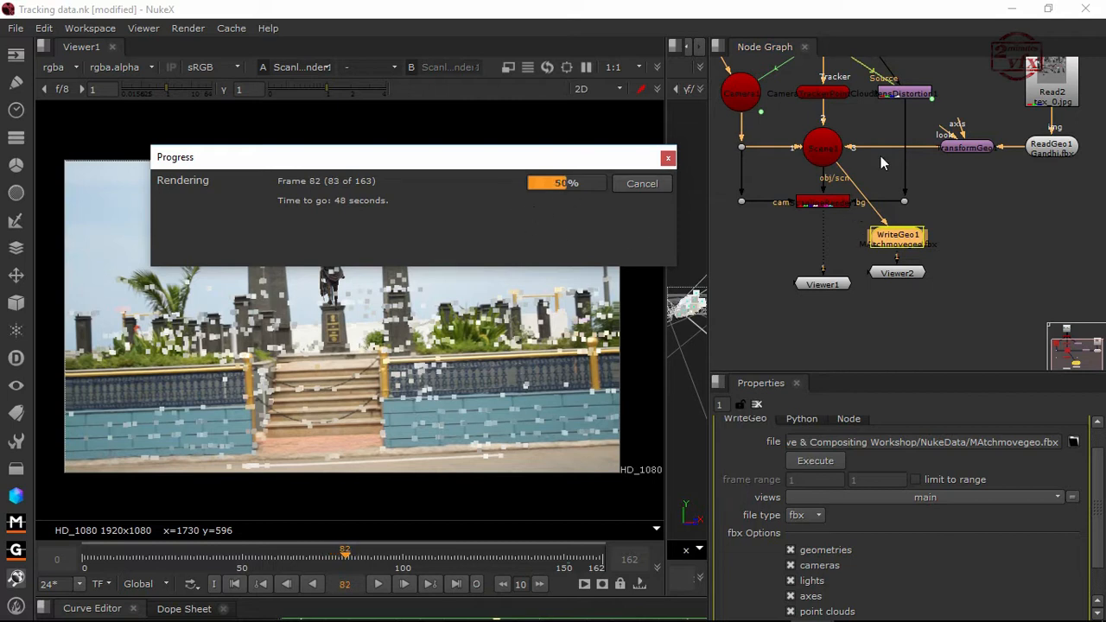
{"action": "mouse_move", "coordinate": [924, 166]}
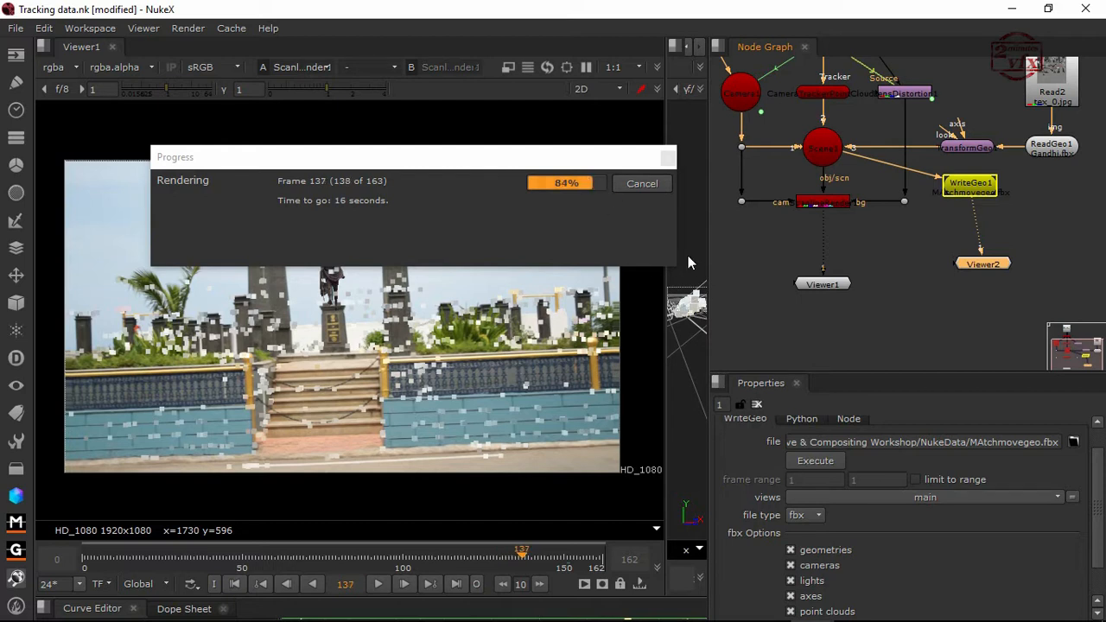
{"action": "mouse_move", "coordinate": [868, 263]}
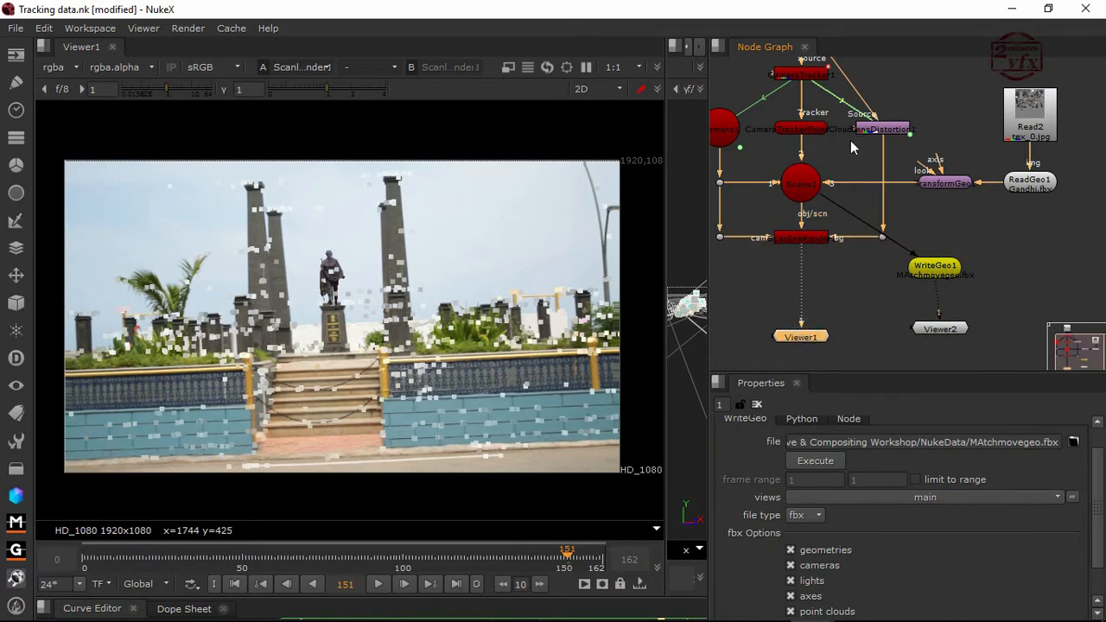
{"action": "mouse_move", "coordinate": [809, 345]}
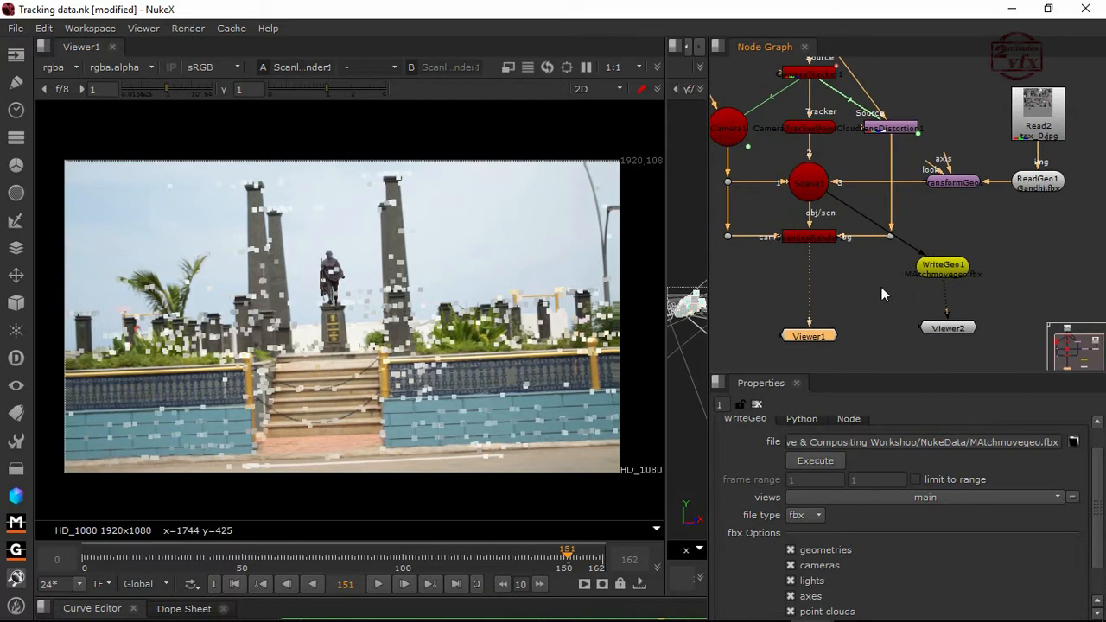
- Create a Write1 node in the Node Graph for the image output
{"action": "type", "text": "w"}
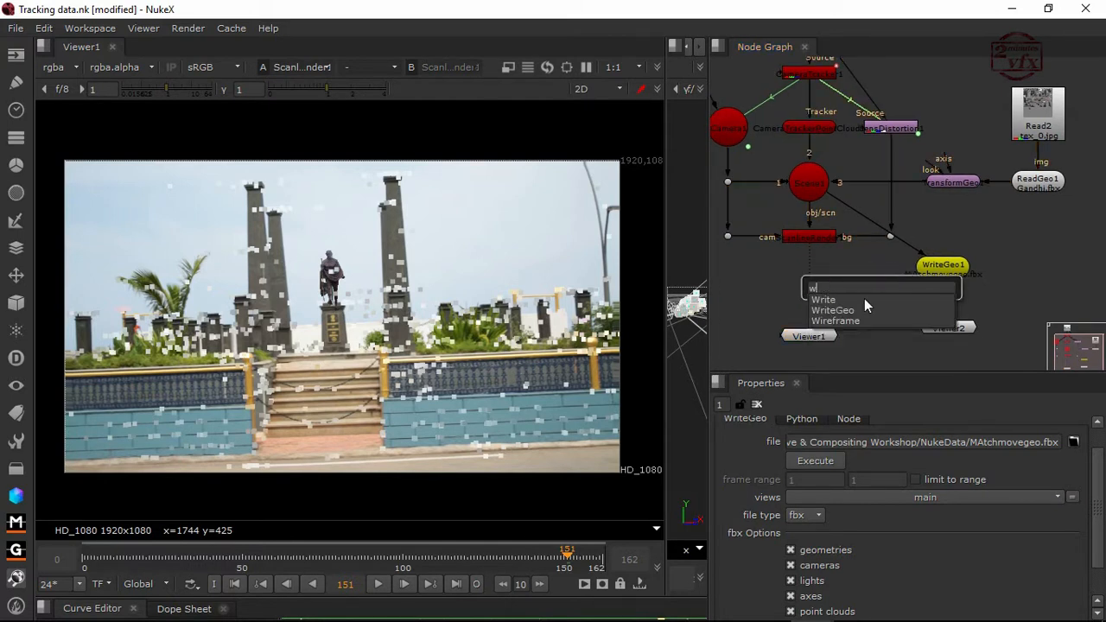
{"action": "left_click", "coordinate": [822, 299]}
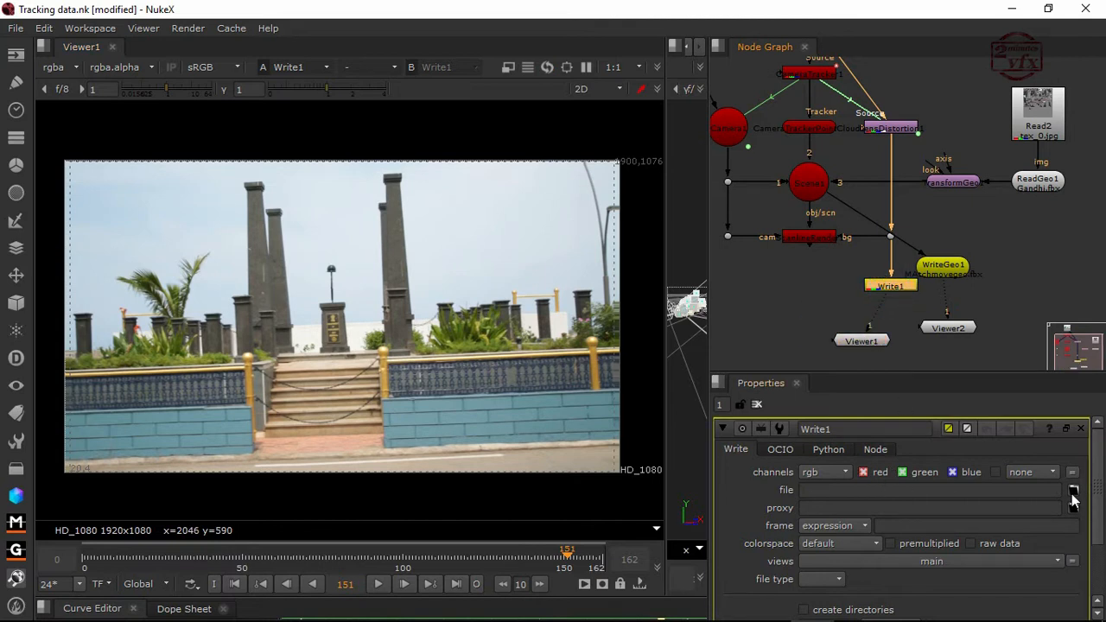
- Create a new Undistort folder one level up as the output location
{"action": "left_click", "coordinate": [1072, 490]}
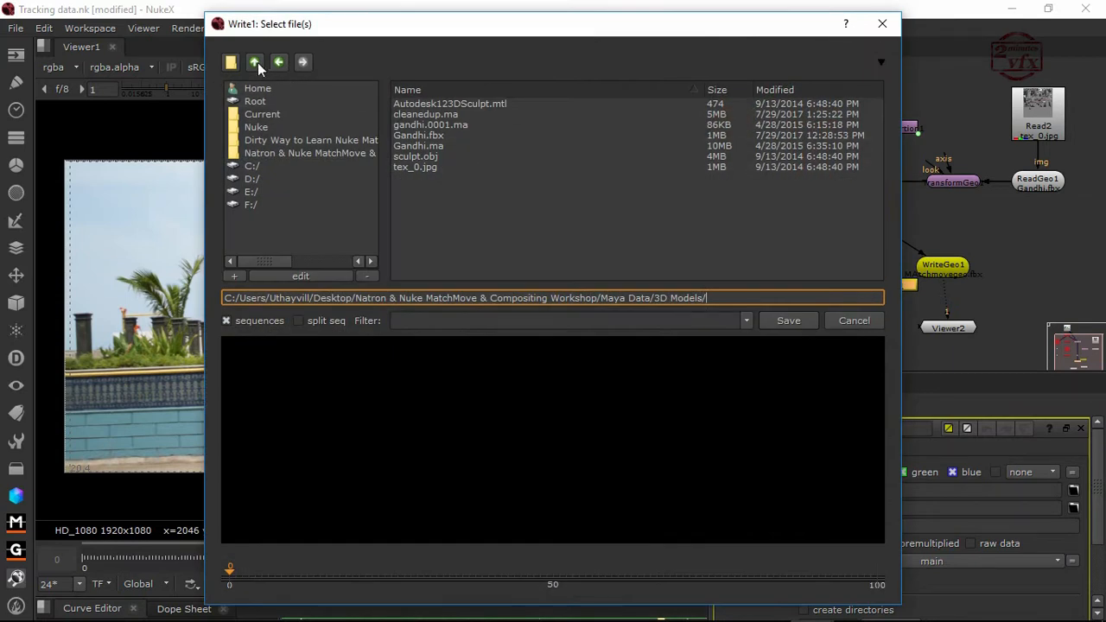
{"action": "left_click", "coordinate": [255, 63]}
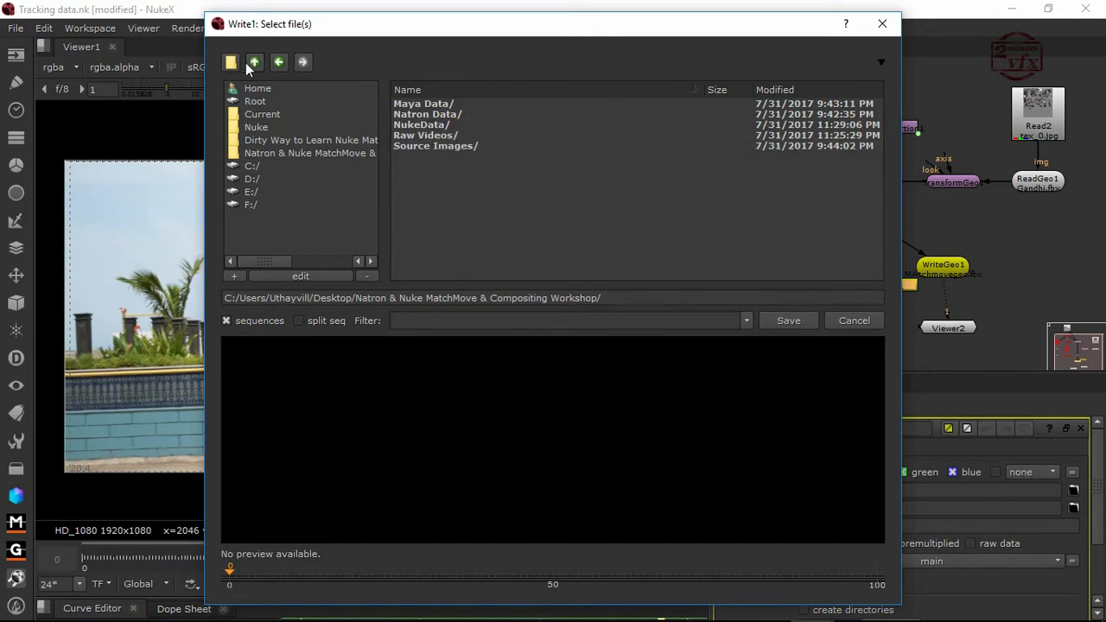
{"action": "left_click", "coordinate": [232, 62]}
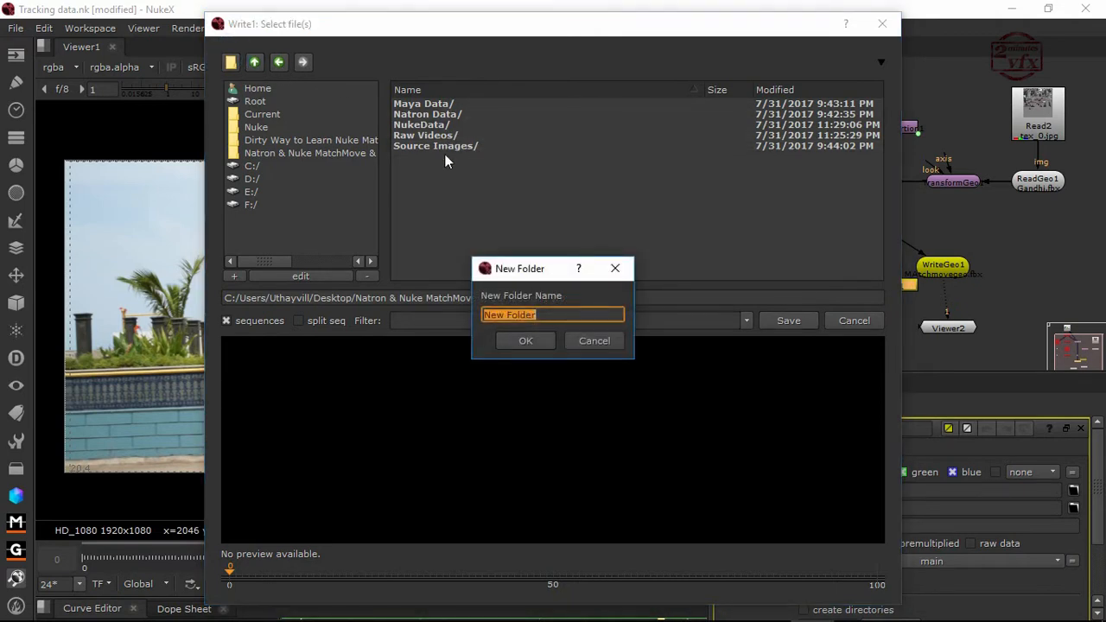
{"action": "type", "text": "Undis"}
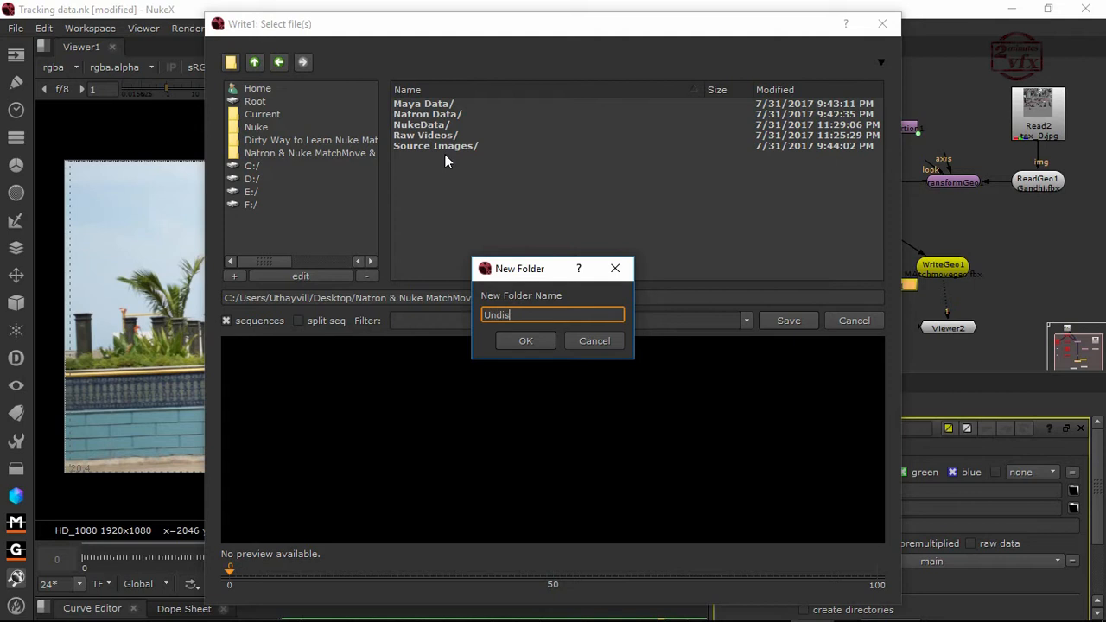
{"action": "type", "text": "tort"}
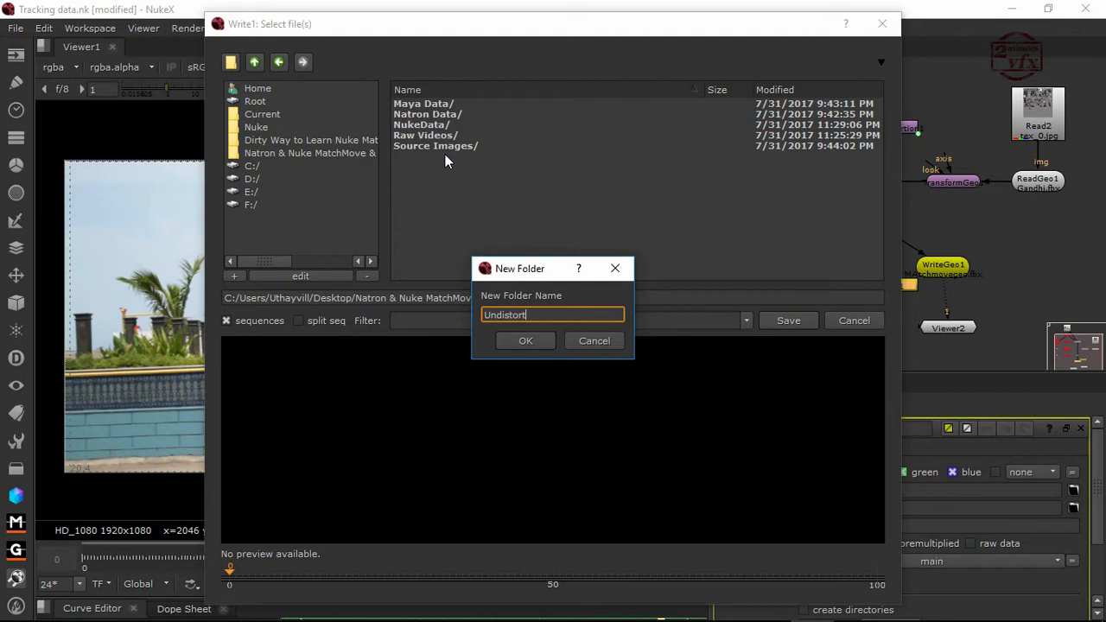
{"action": "mouse_move", "coordinate": [515, 344]}
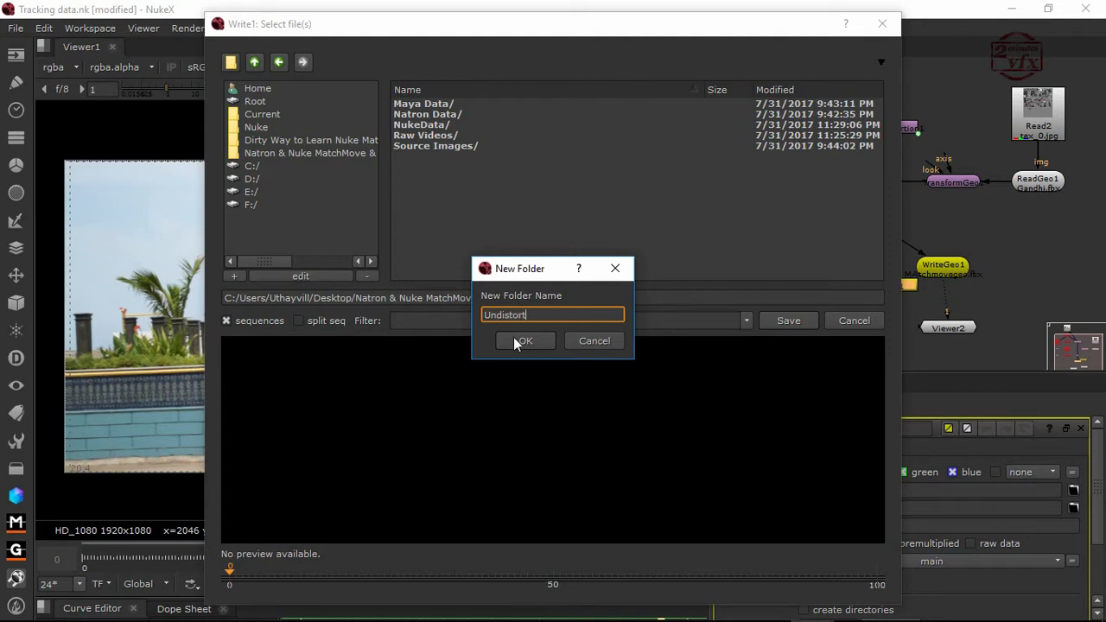
{"action": "left_click", "coordinate": [525, 341]}
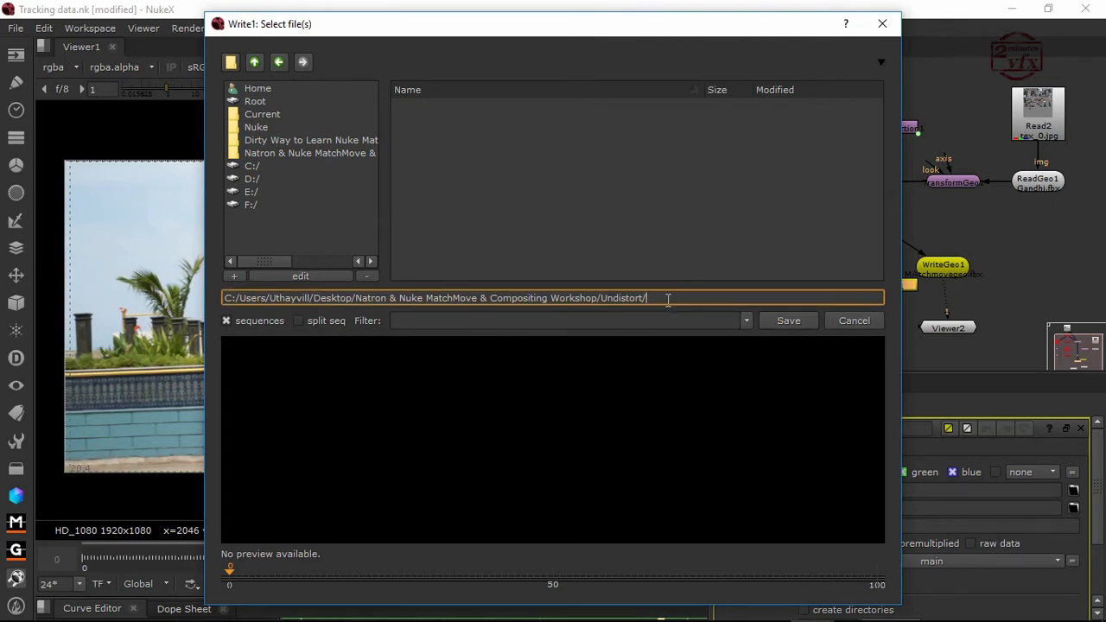
- Set Write1's file path to Undistort/Undistort%03d.tiff and save it
{"action": "type", "text": "Undisto"}
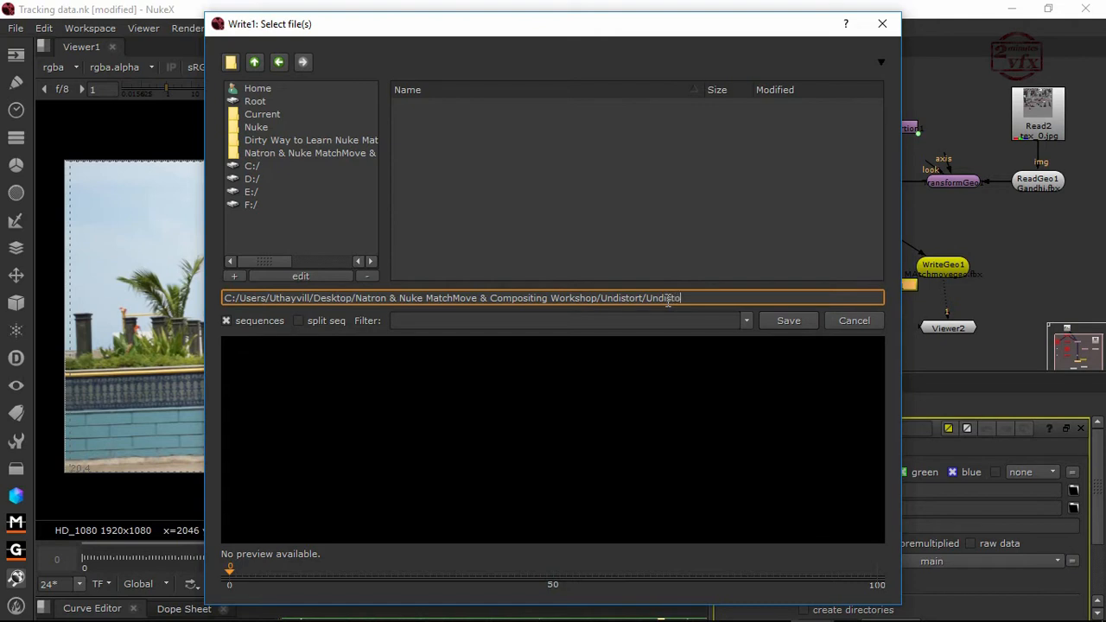
{"action": "type", "text": "rt"}
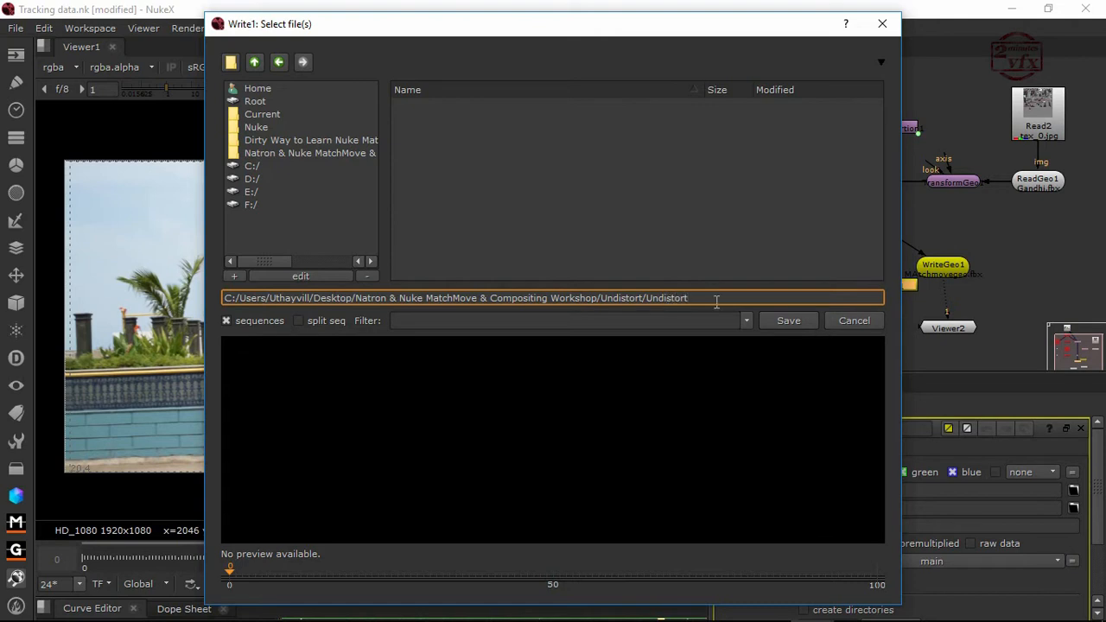
{"action": "type", "text": "%04d"}
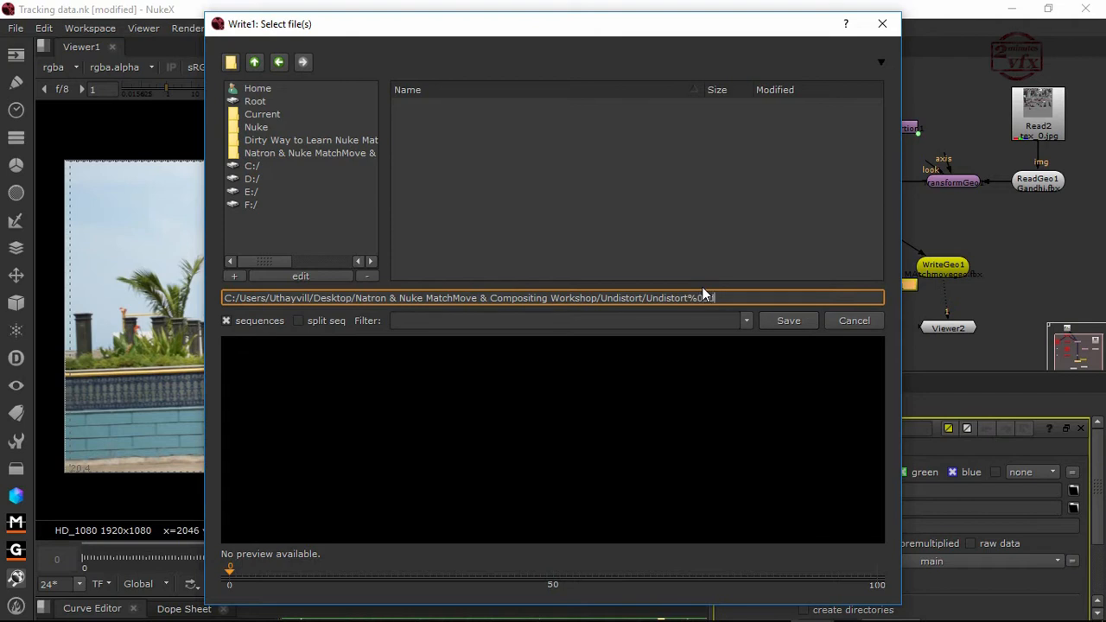
{"action": "type", "text": ".tif"}
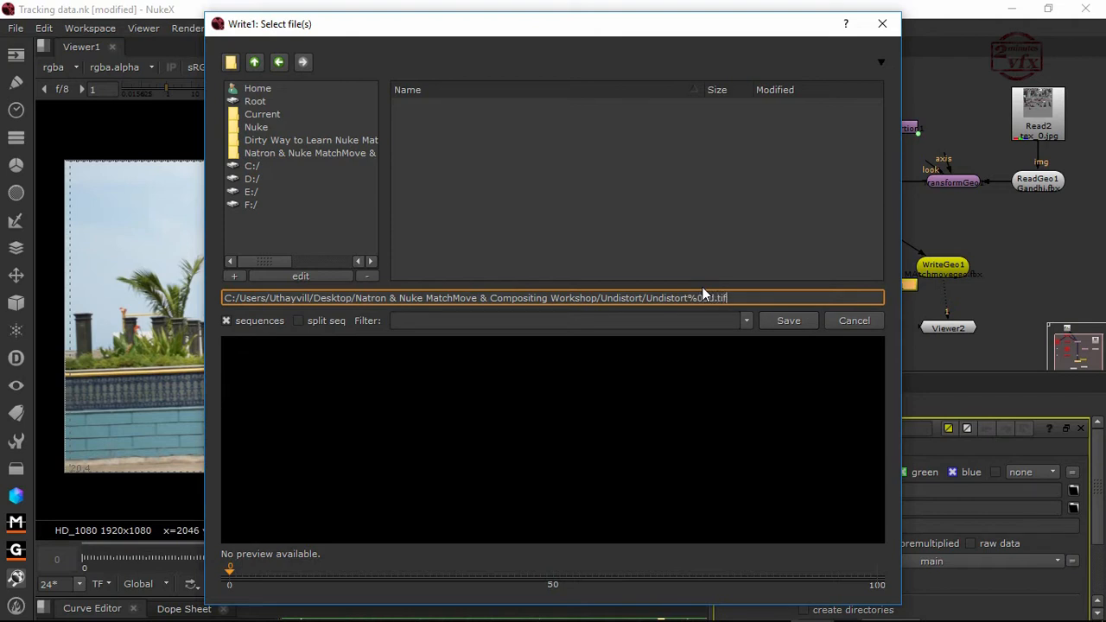
{"action": "left_click", "coordinate": [788, 320]}
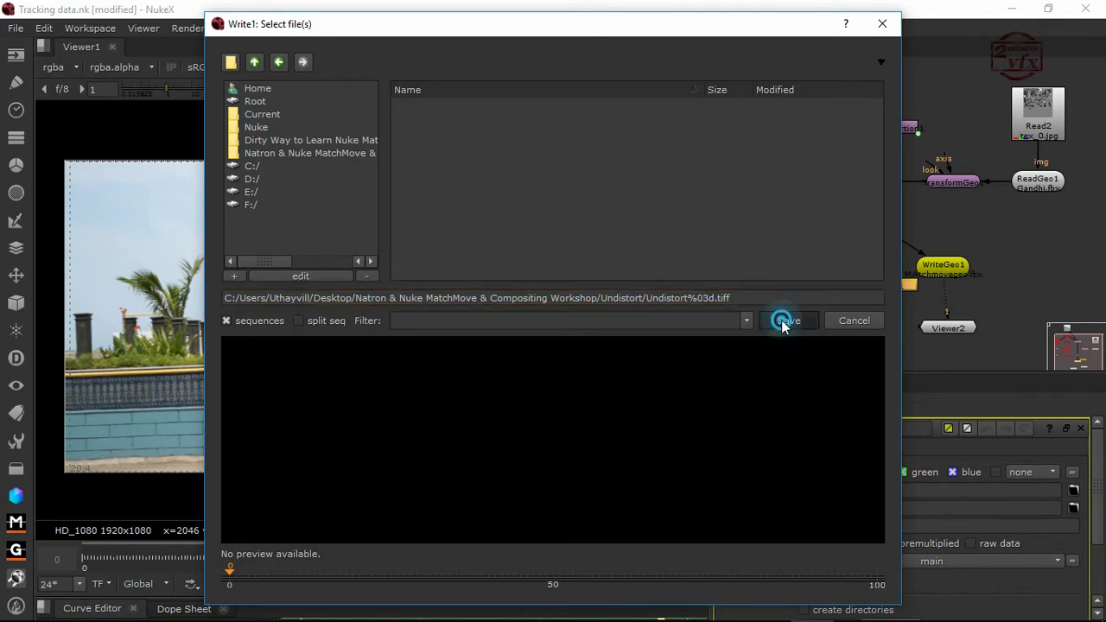
{"action": "left_click", "coordinate": [788, 320]}
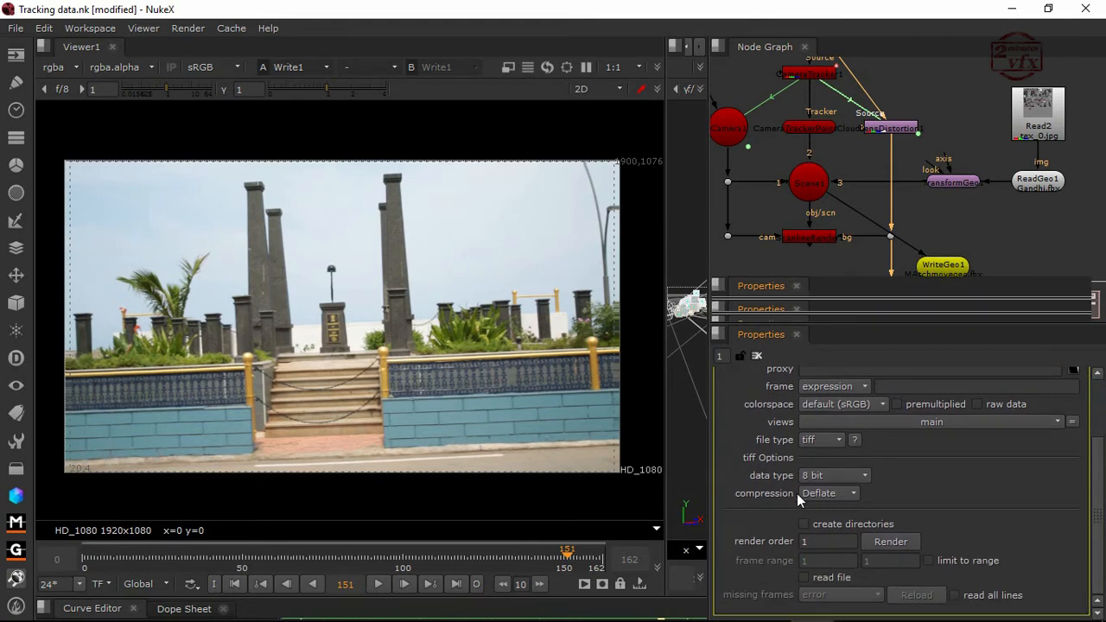
- Change Write1's TIFF compression from Deflate to LZW
{"action": "left_click", "coordinate": [826, 493]}
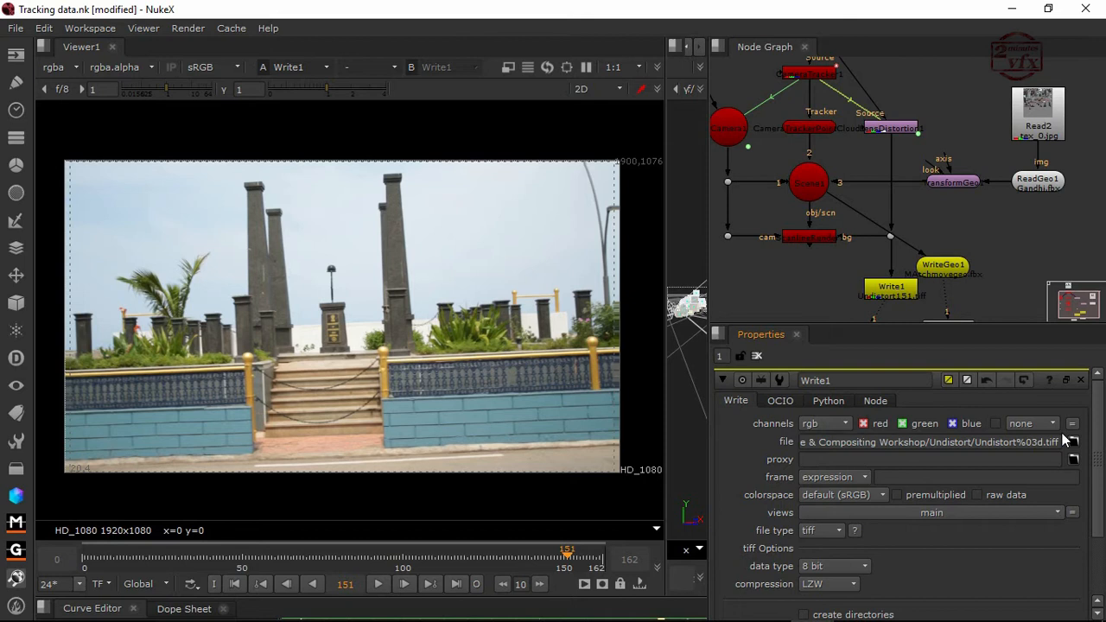
{"action": "scroll", "scroll_direction": "down", "scroll_amount": 3}
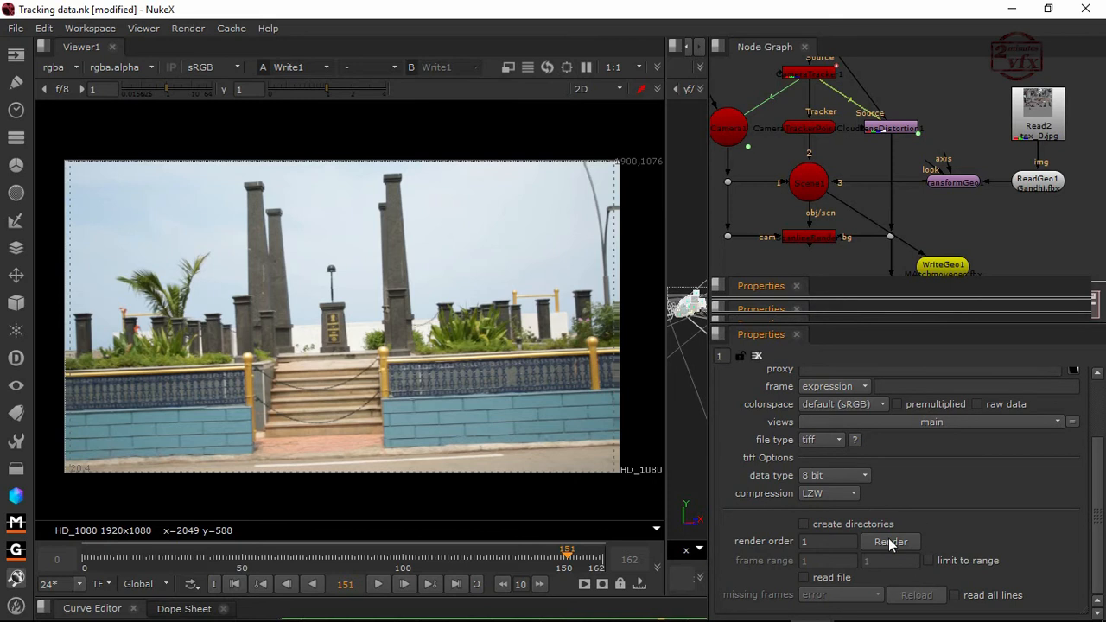
- Render Write1 for frames 0–162 to produce the undistorted TIFF sequence
{"action": "left_click", "coordinate": [892, 541]}
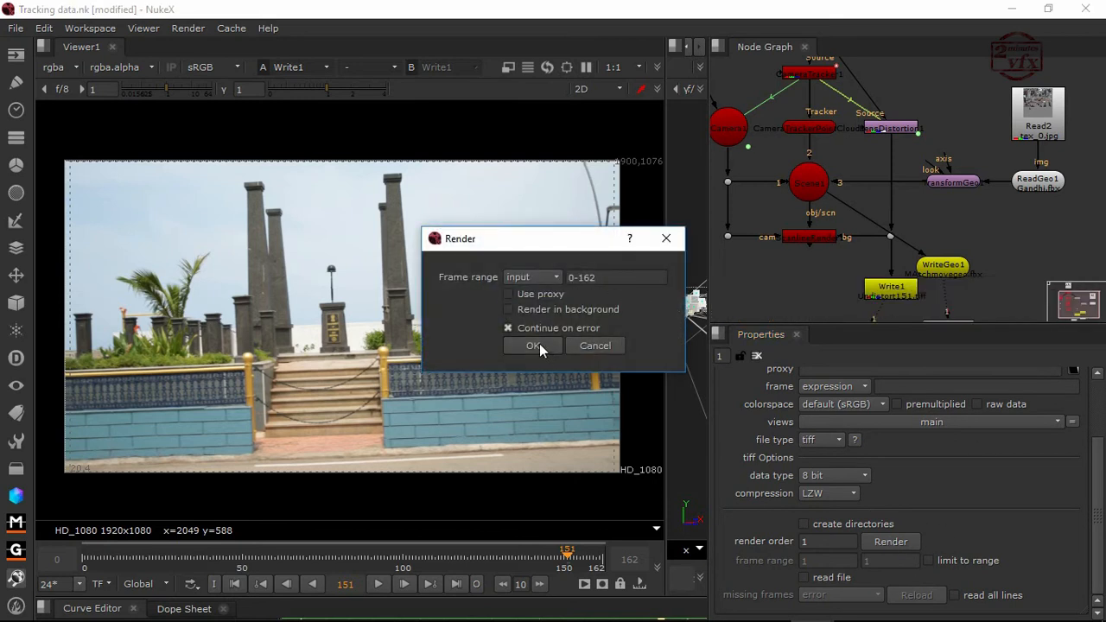
{"action": "mouse_move", "coordinate": [536, 349]}
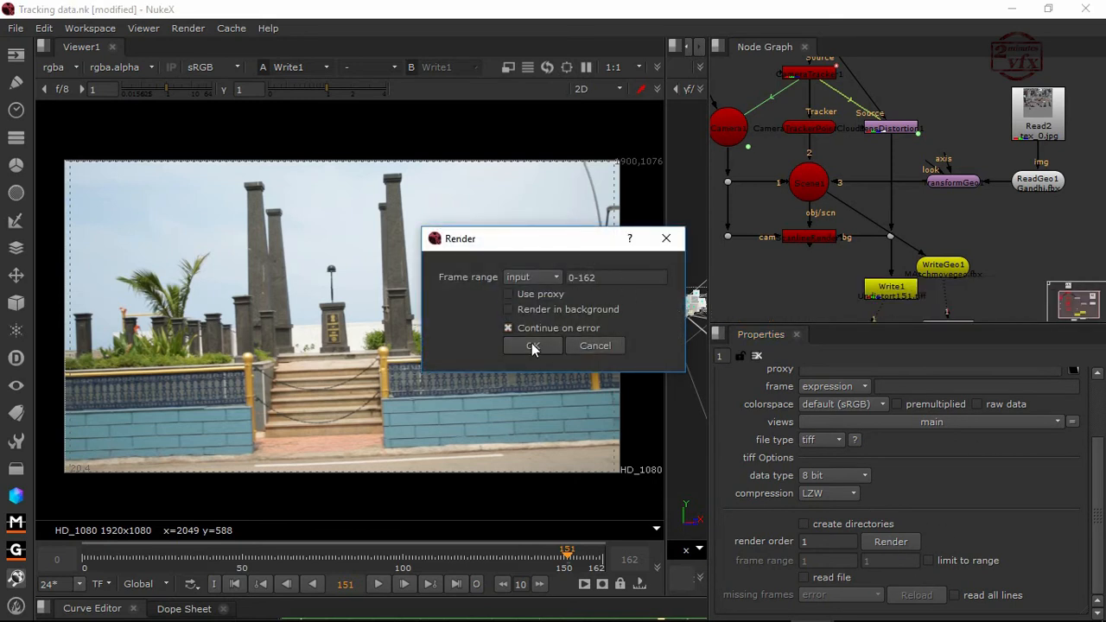
{"action": "left_click", "coordinate": [532, 345]}
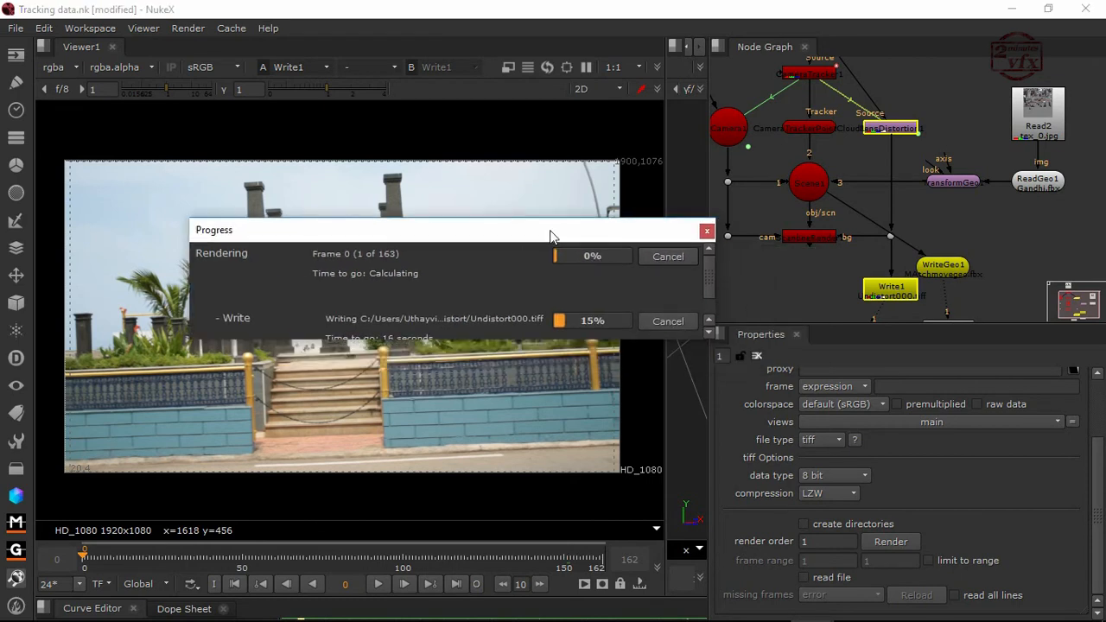
{"action": "mouse_move", "coordinate": [505, 237]}
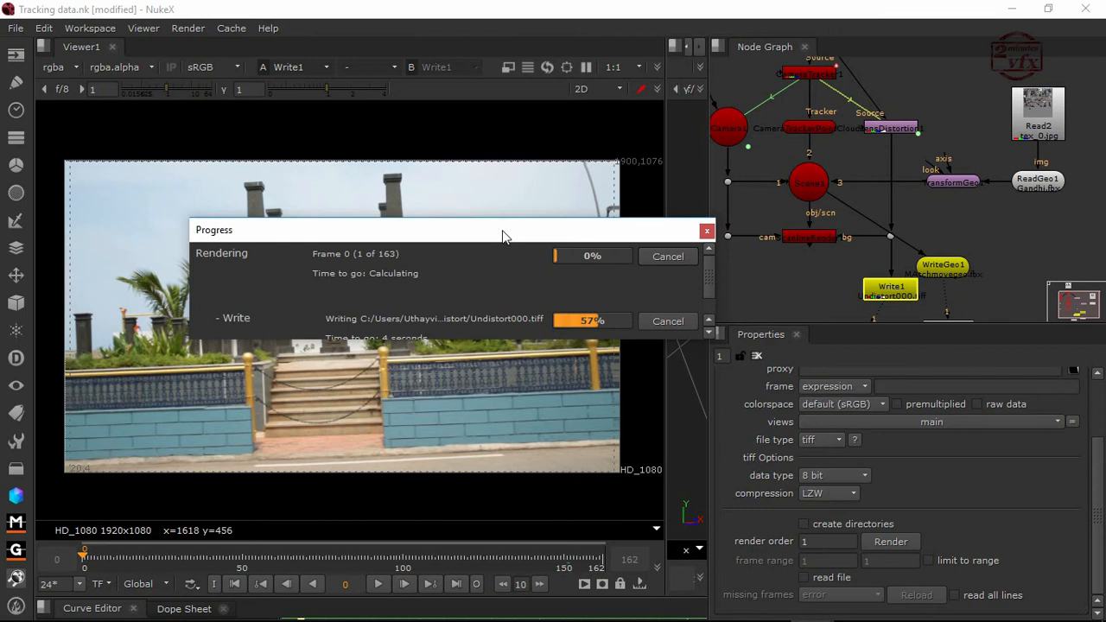